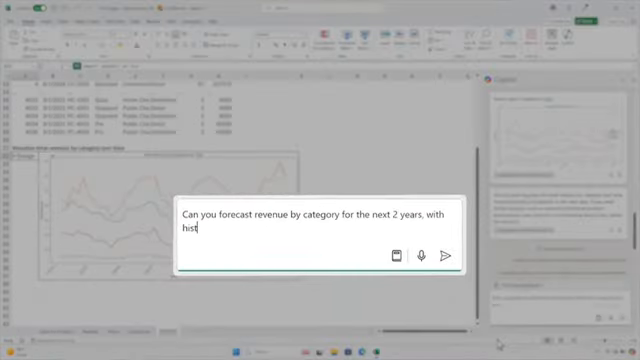
# Send Copilot the request to forecast revenue by category for the next two years
pyautogui.click(451, 256)
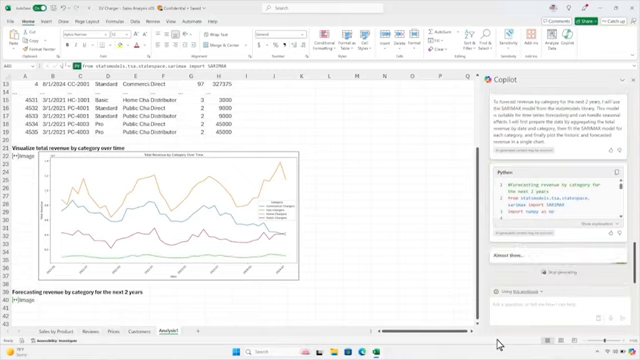
# Scroll down to the new forecast chart and its SARIMAX Python code in A40
pyautogui.scroll(-3)
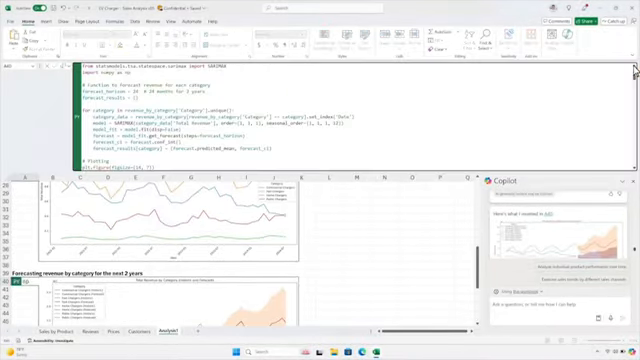
pyautogui.scroll(-3)
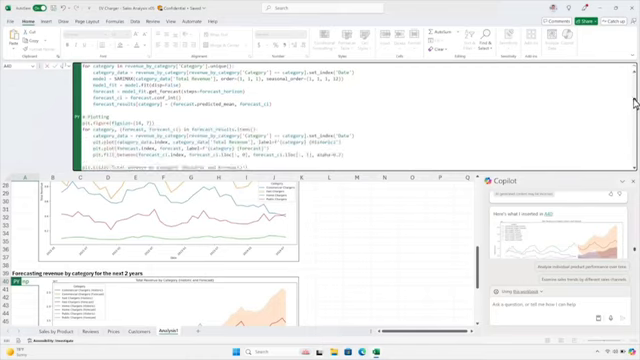
pyautogui.scroll(-3)
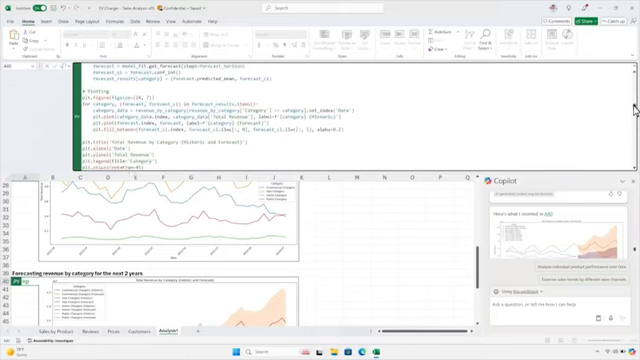